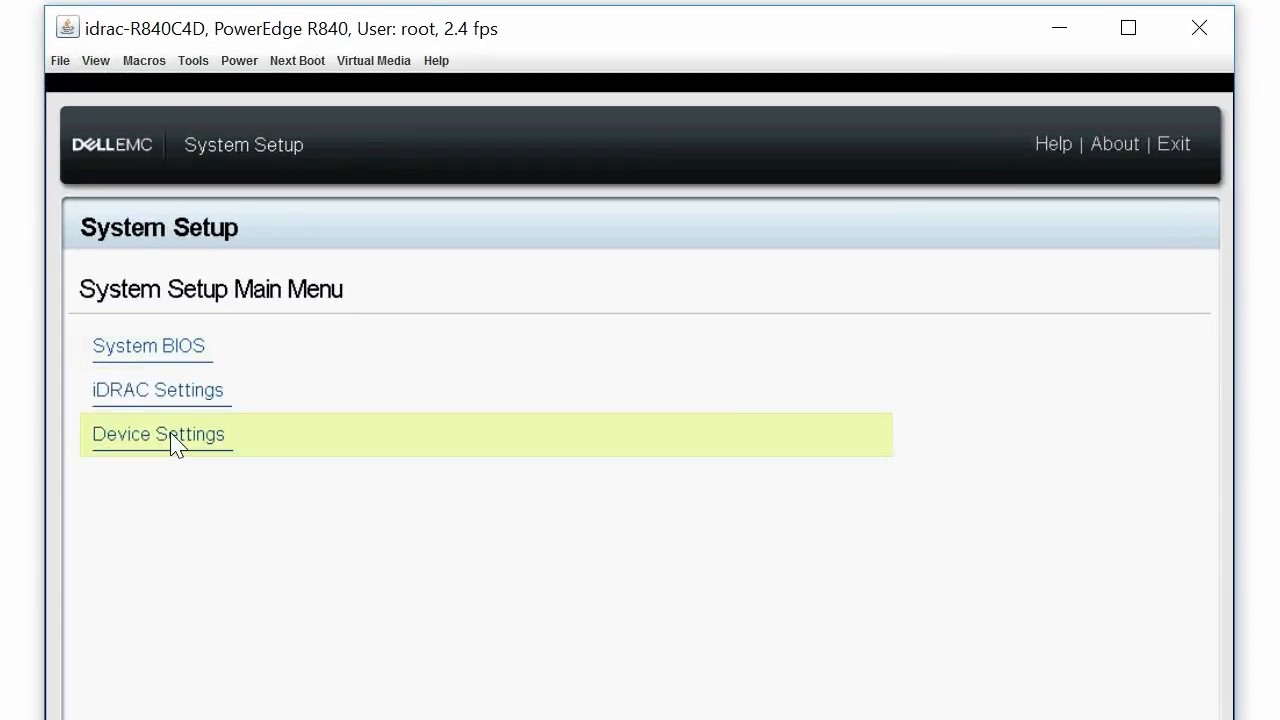
Enter Device Settings and launch the Integrated AHCI Controller 1 BOSS-S1 Configuration Utility.
click(158, 434)
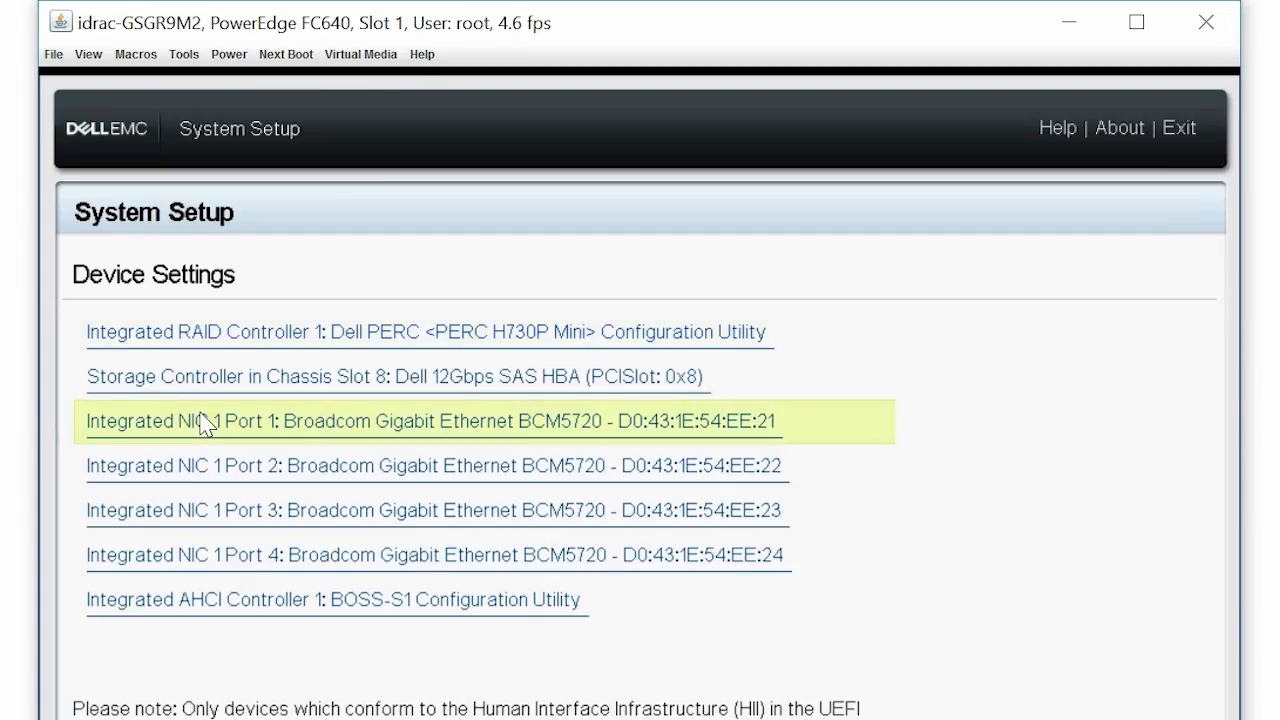
mouse_move(208, 608)
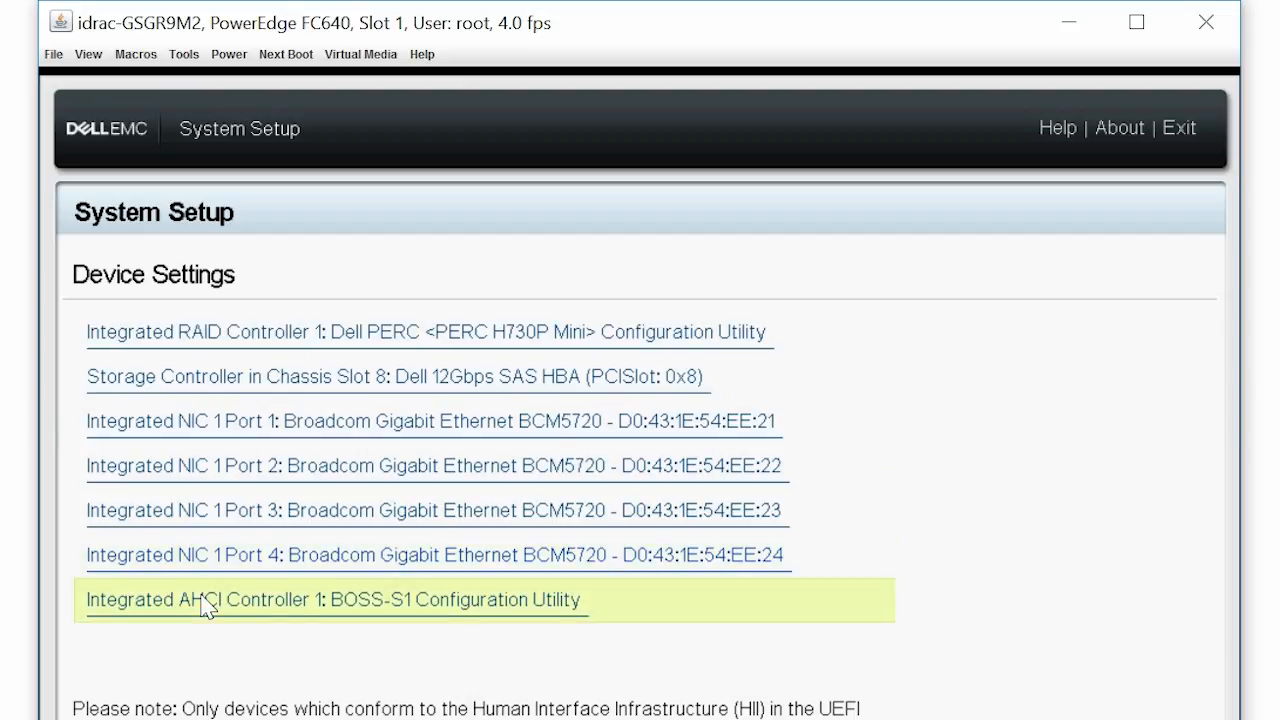
click(334, 600)
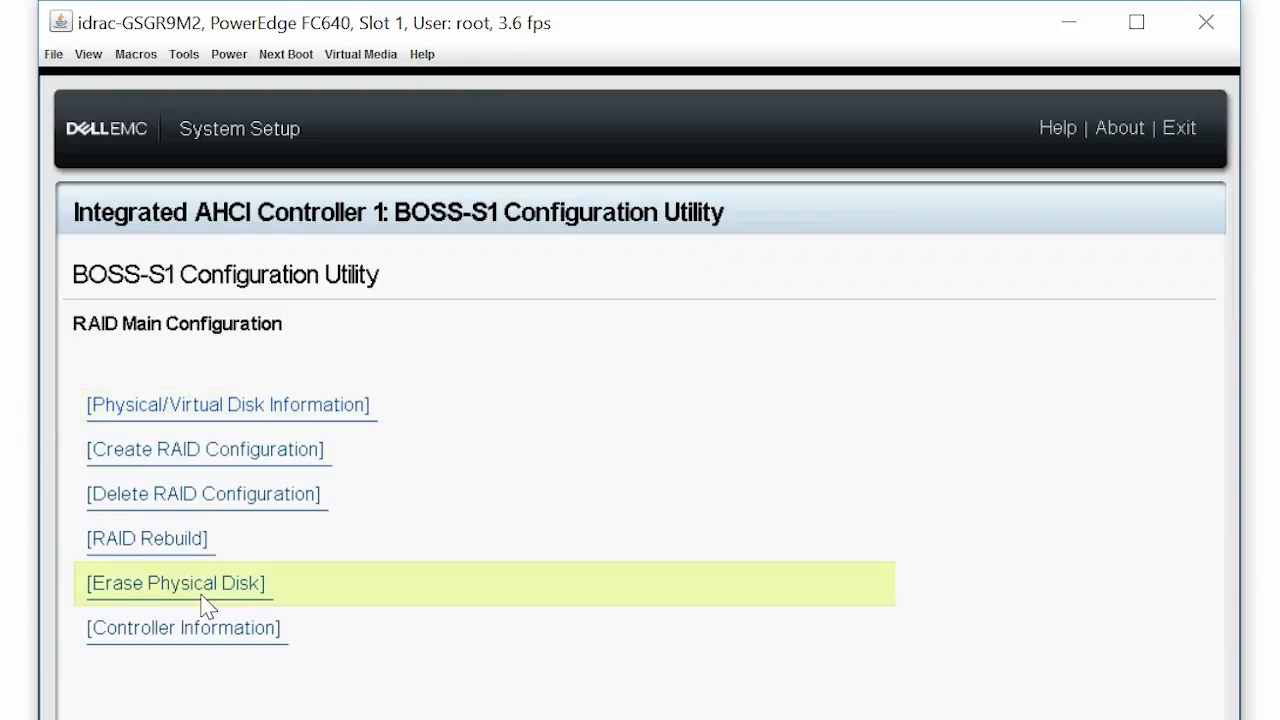
mouse_move(164, 464)
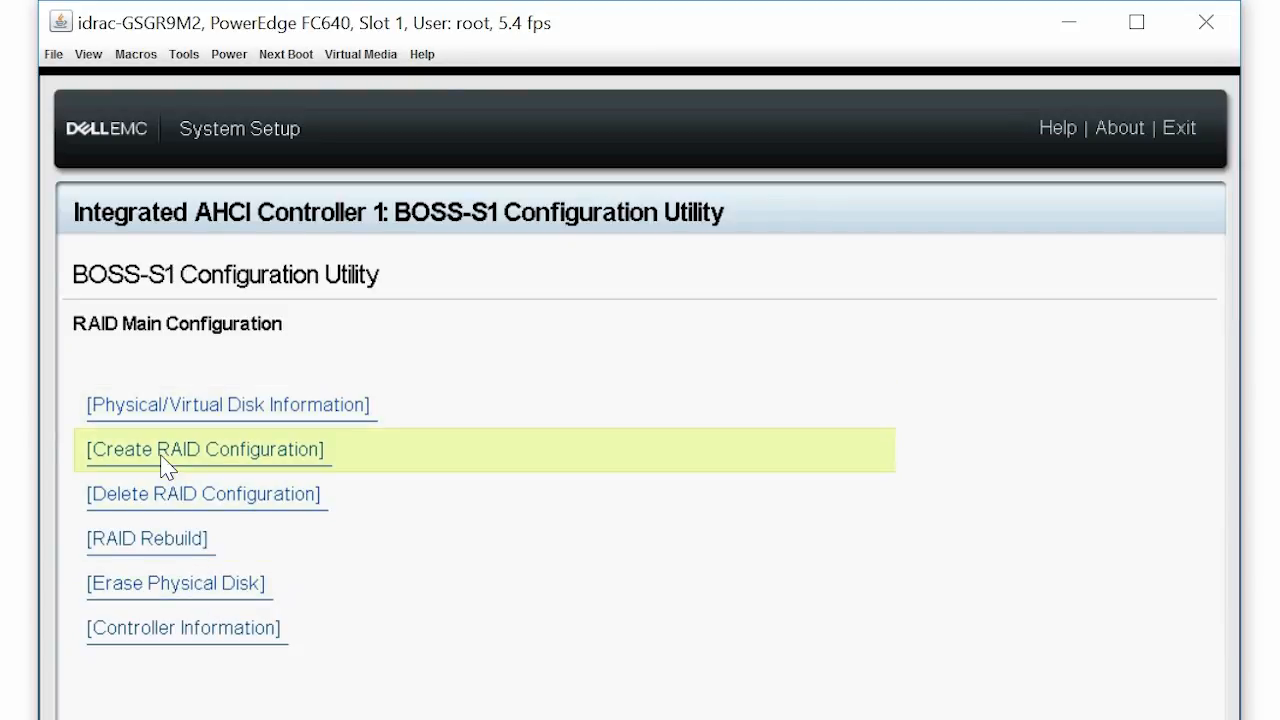
Create a RAID1 virtual disk named 'BOSS OS VD' from the selected drives, accepting the data-loss warning.
click(204, 448)
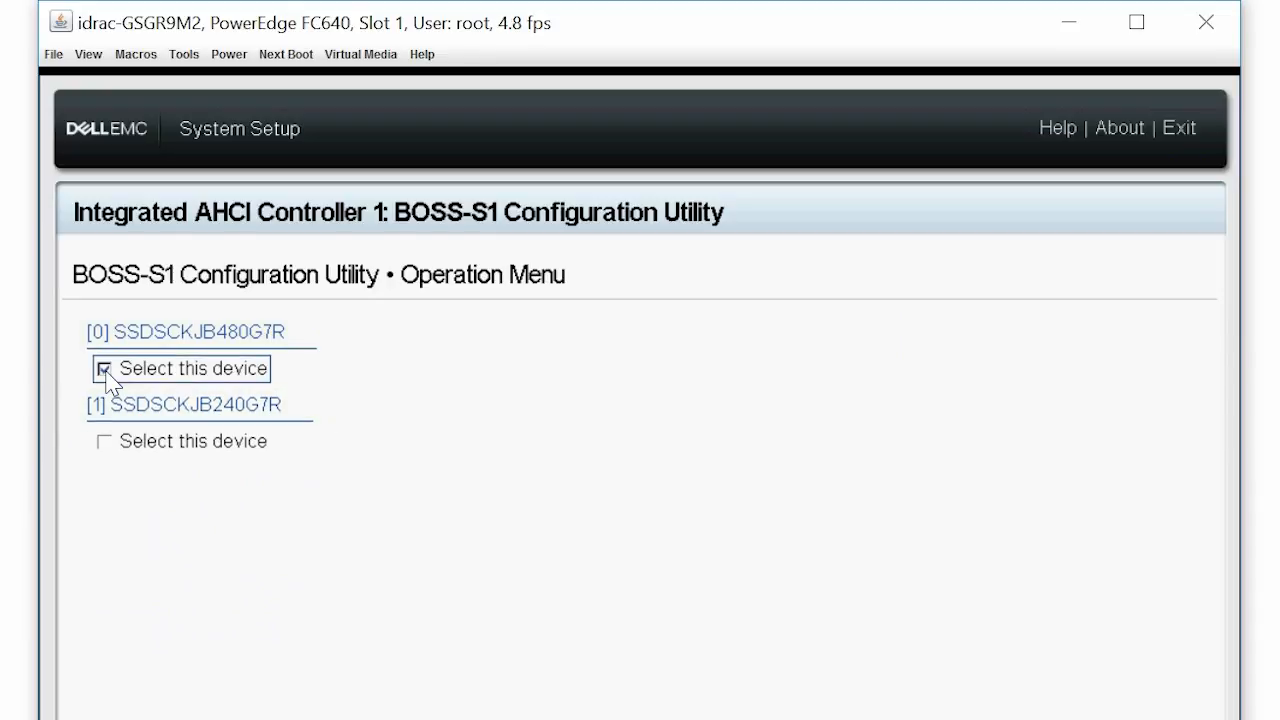
click(104, 368)
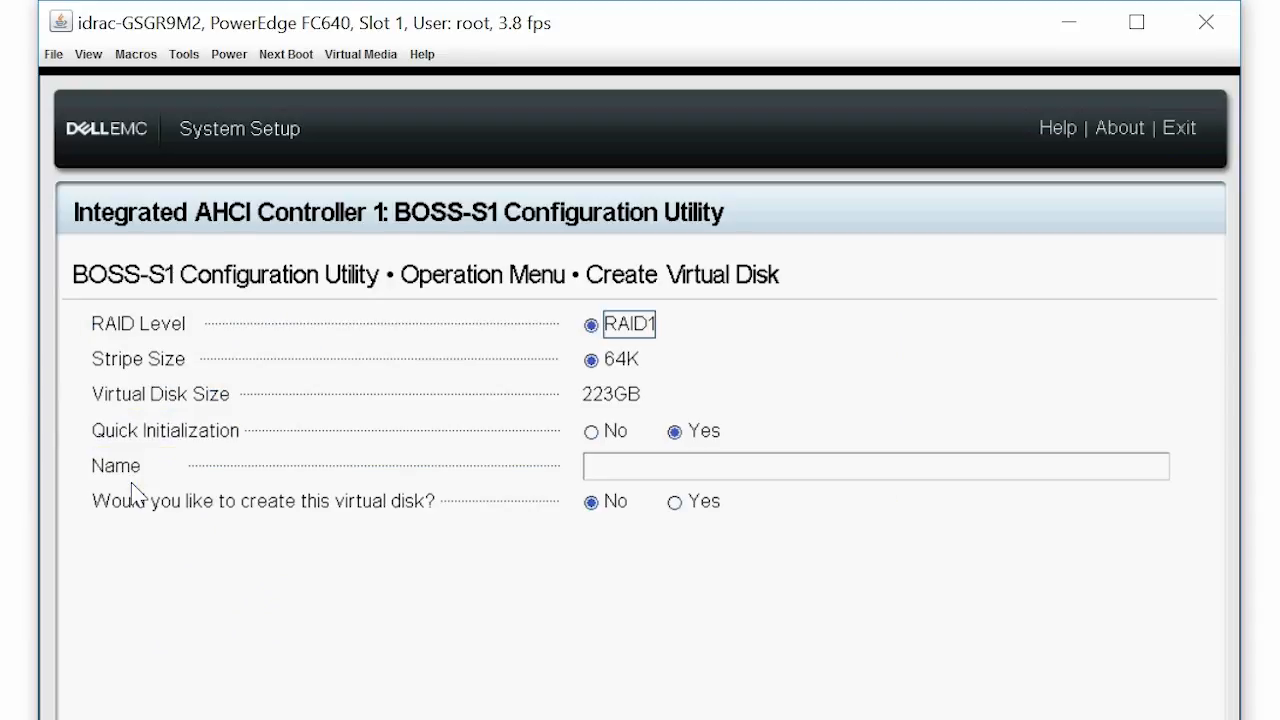
mouse_move(420, 368)
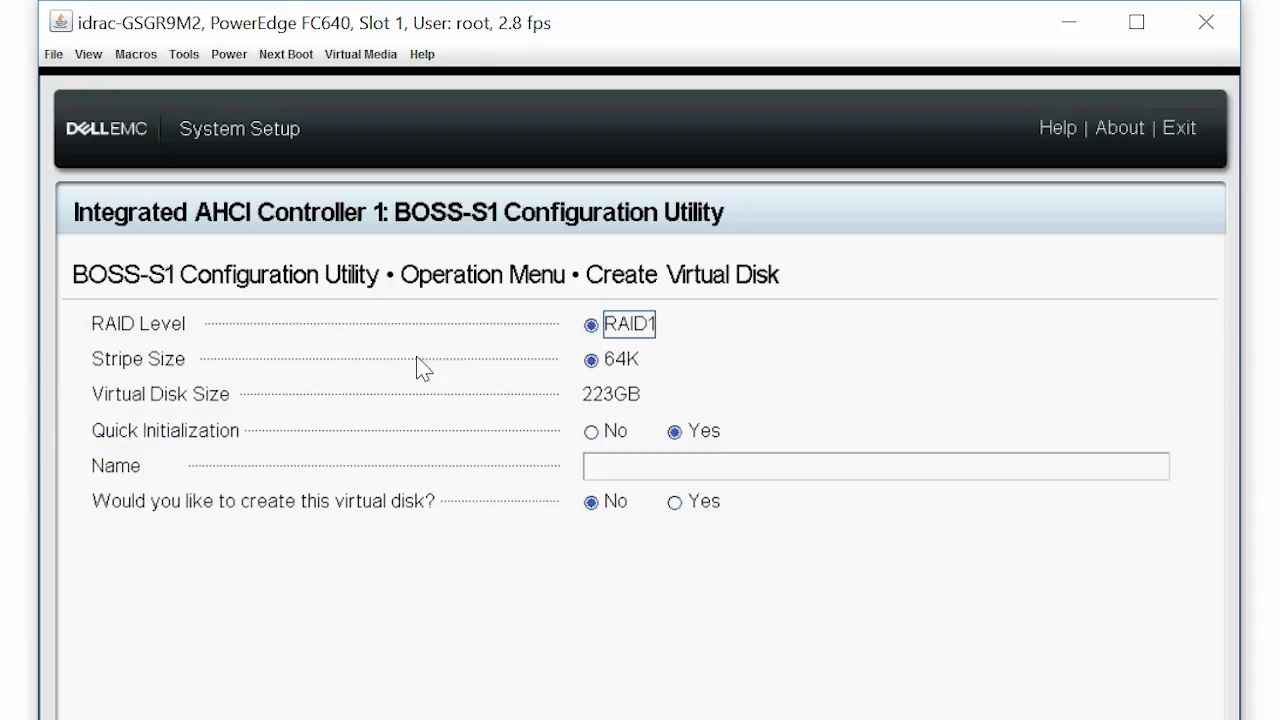
mouse_move(350, 368)
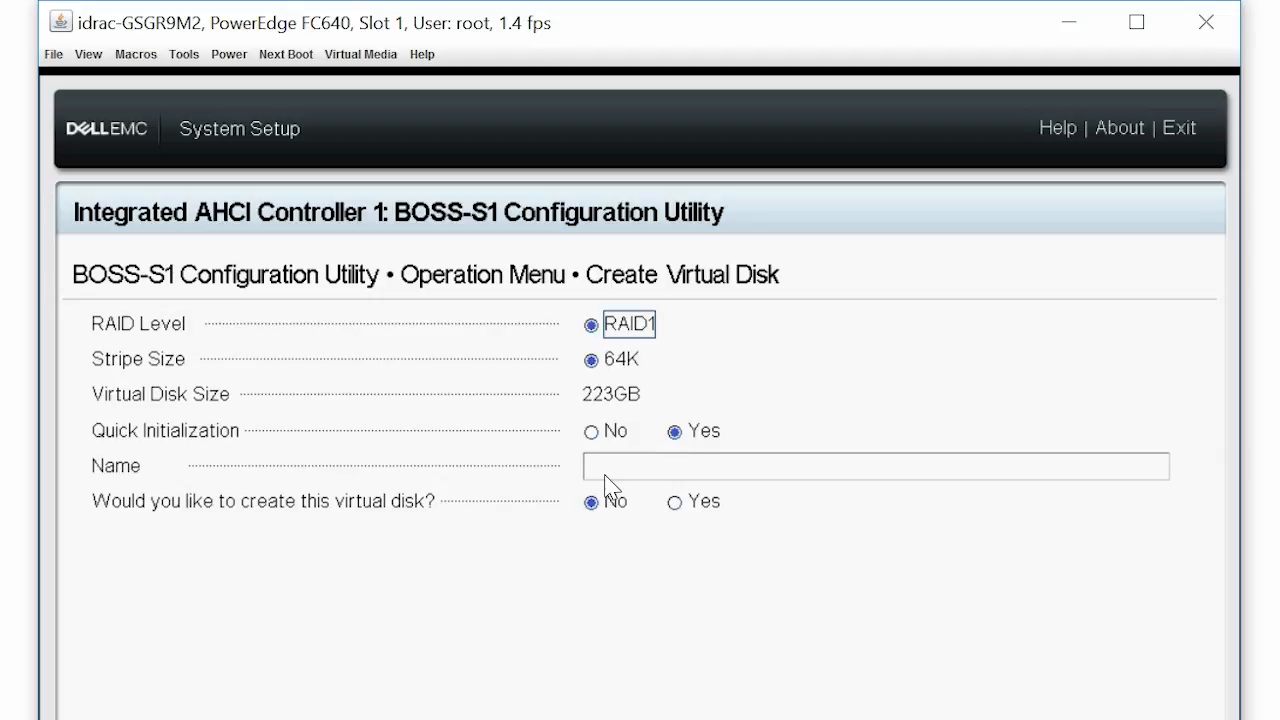
text(BOSS OS VD)
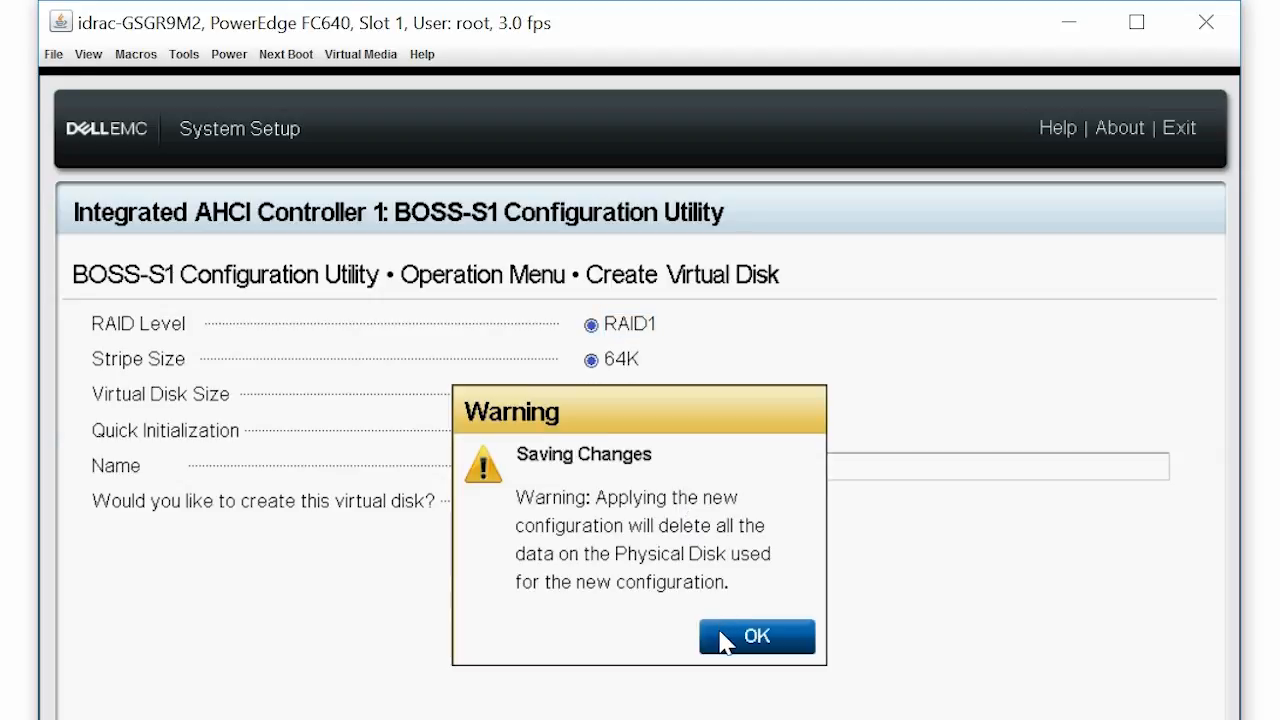
click(756, 636)
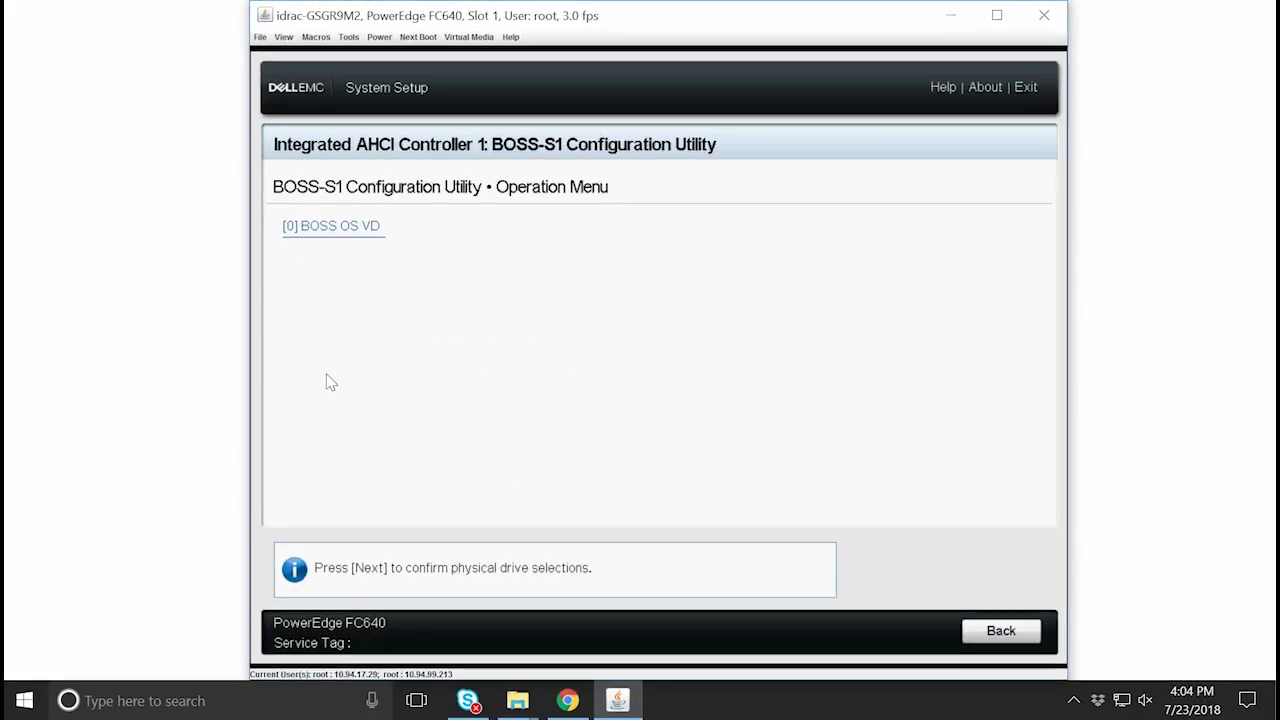
Review the [0] BOSS OS VD details, then finish and save the changed RAID configuration.
click(324, 224)
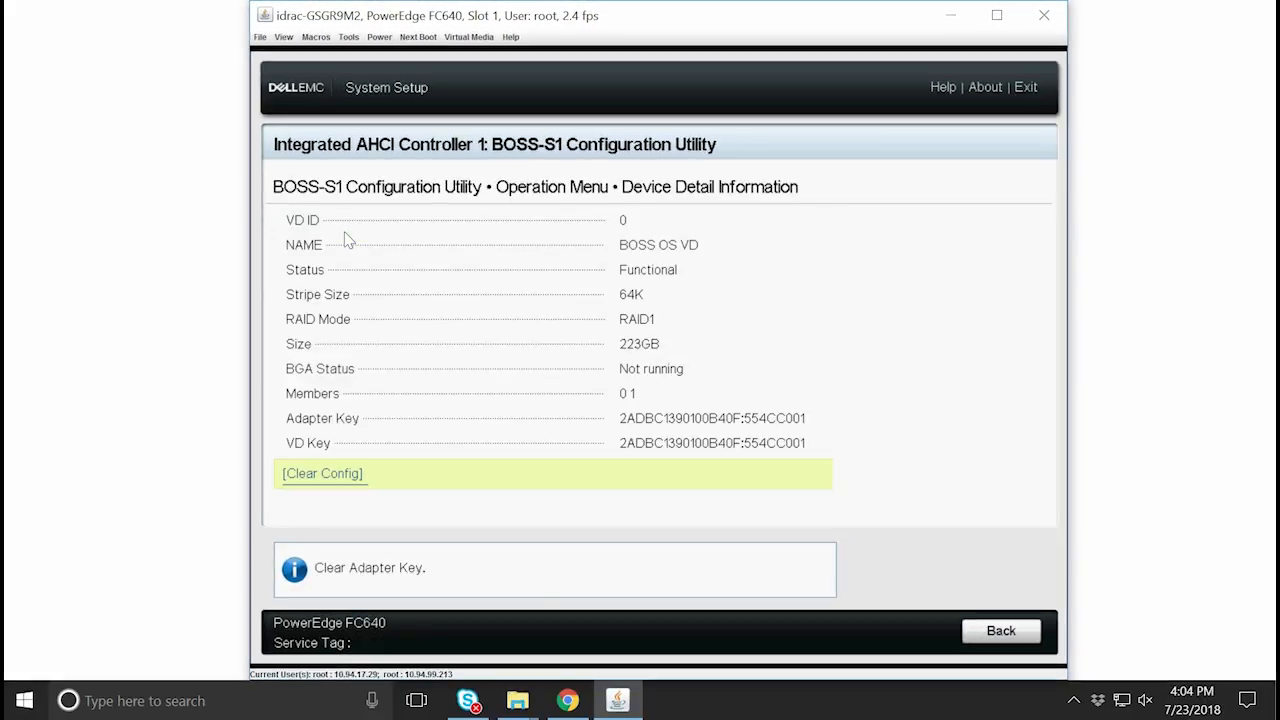
mouse_move(776, 500)
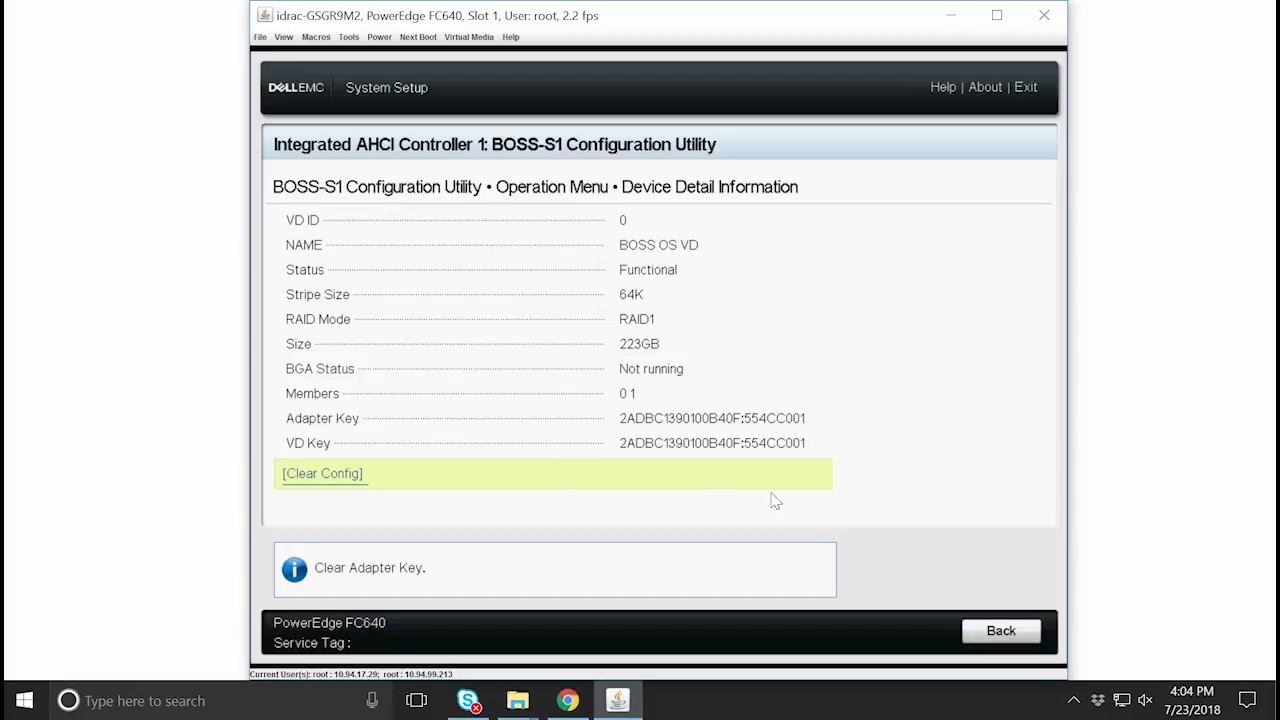
click(1000, 632)
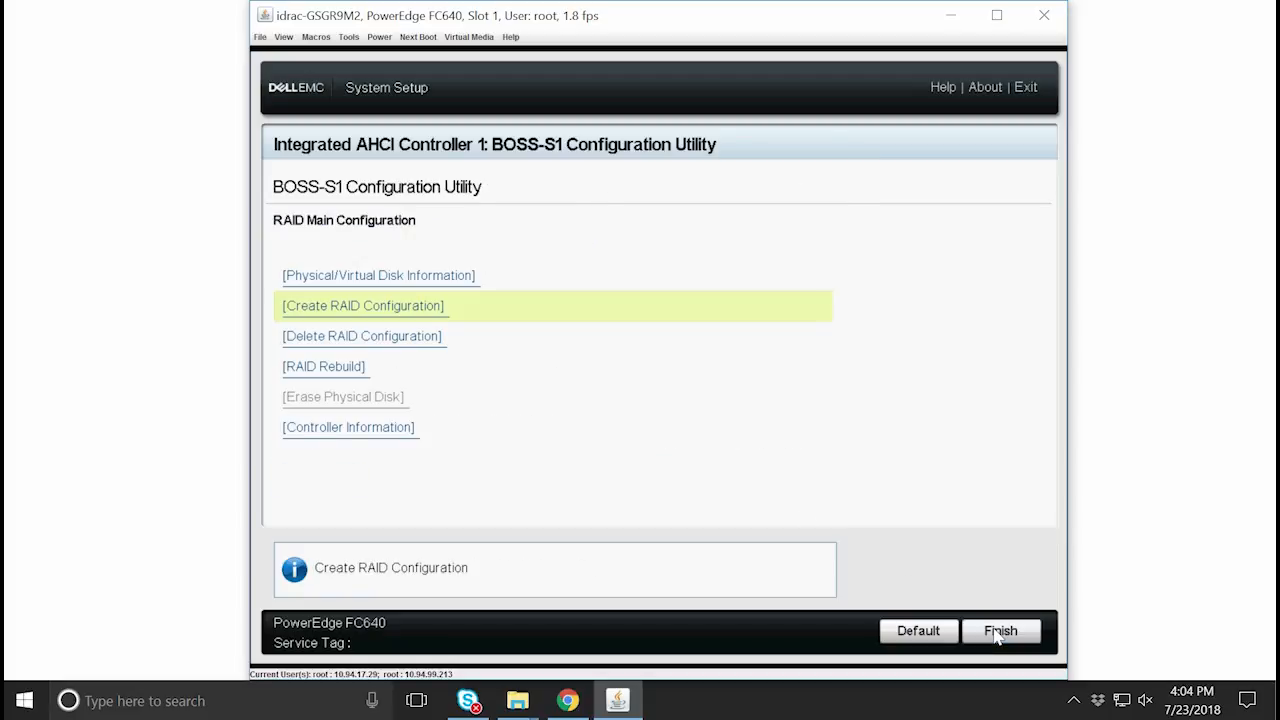
click(1000, 632)
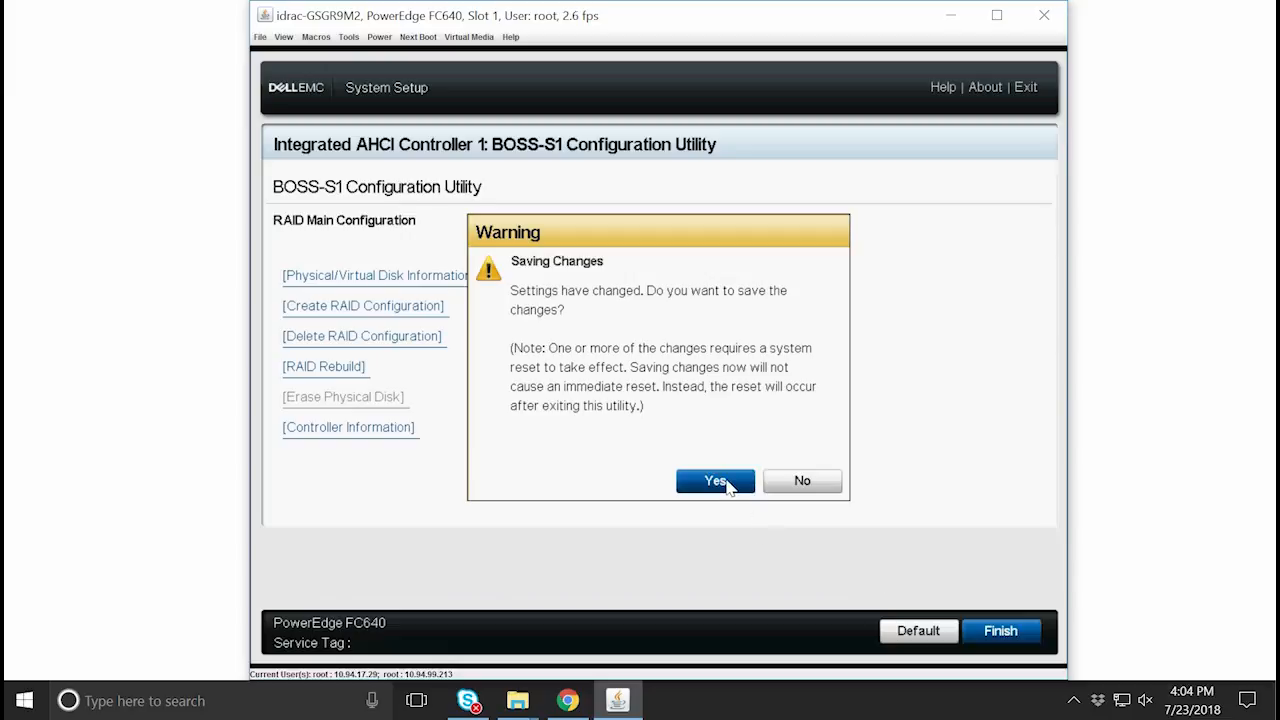
click(714, 480)
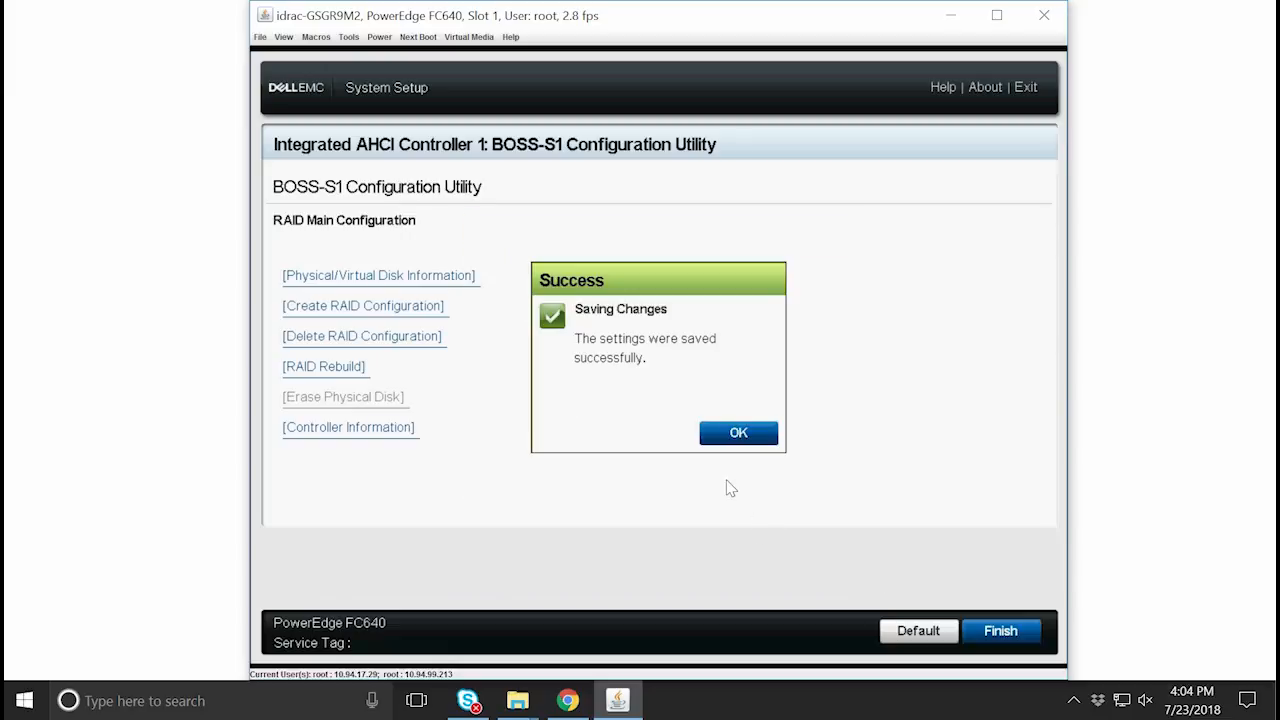
click(738, 432)
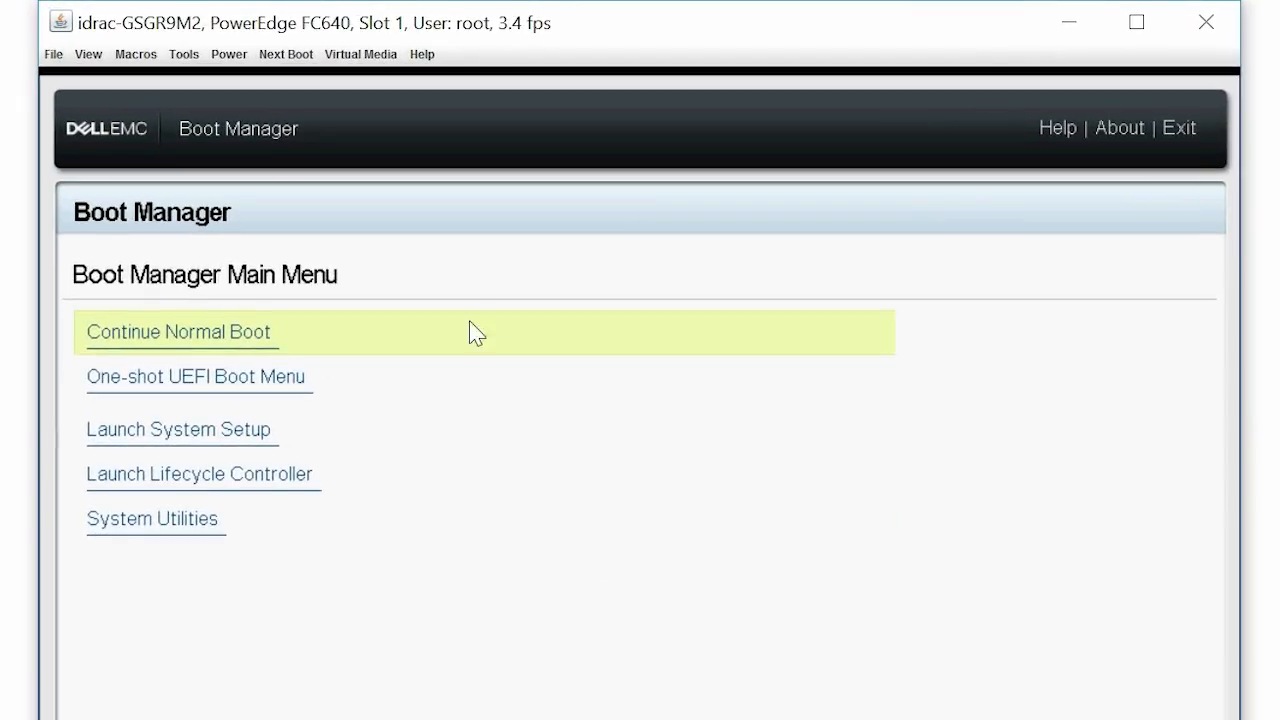
Map the WS16 ISO from the Win 2016 OS folder as the virtual CD/DVD via Virtual Media.
click(360, 54)
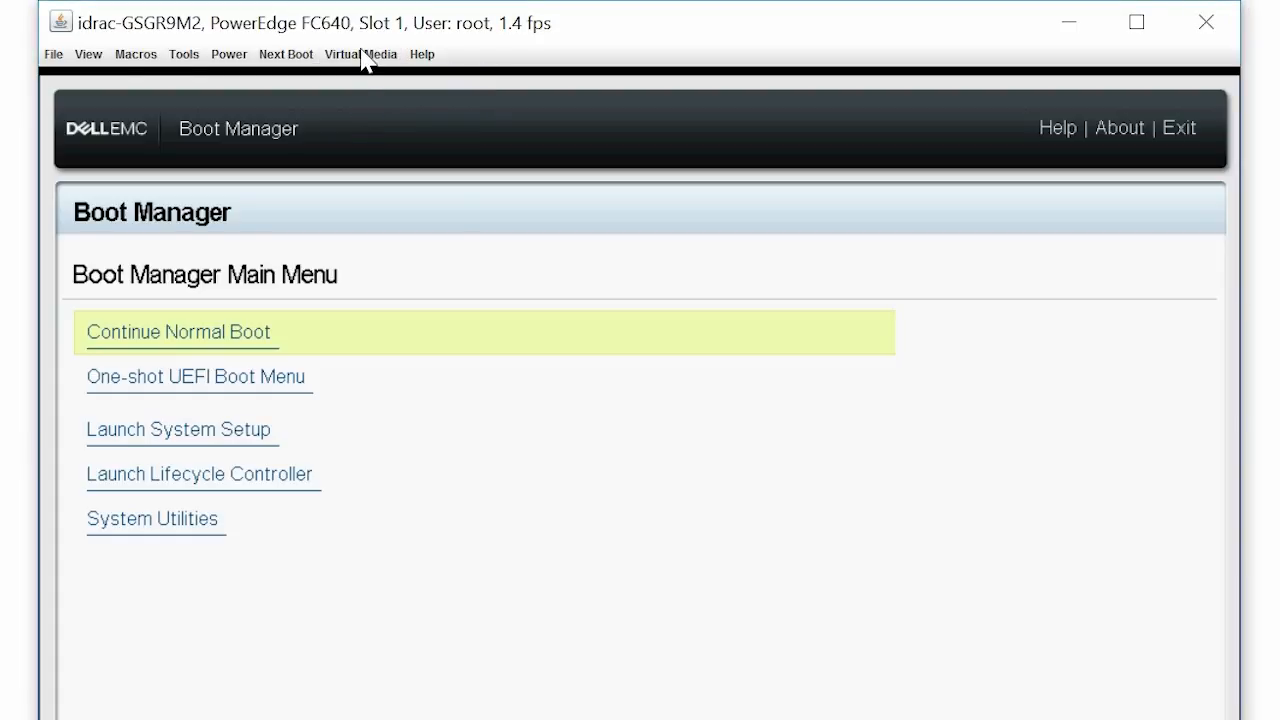
click(360, 54)
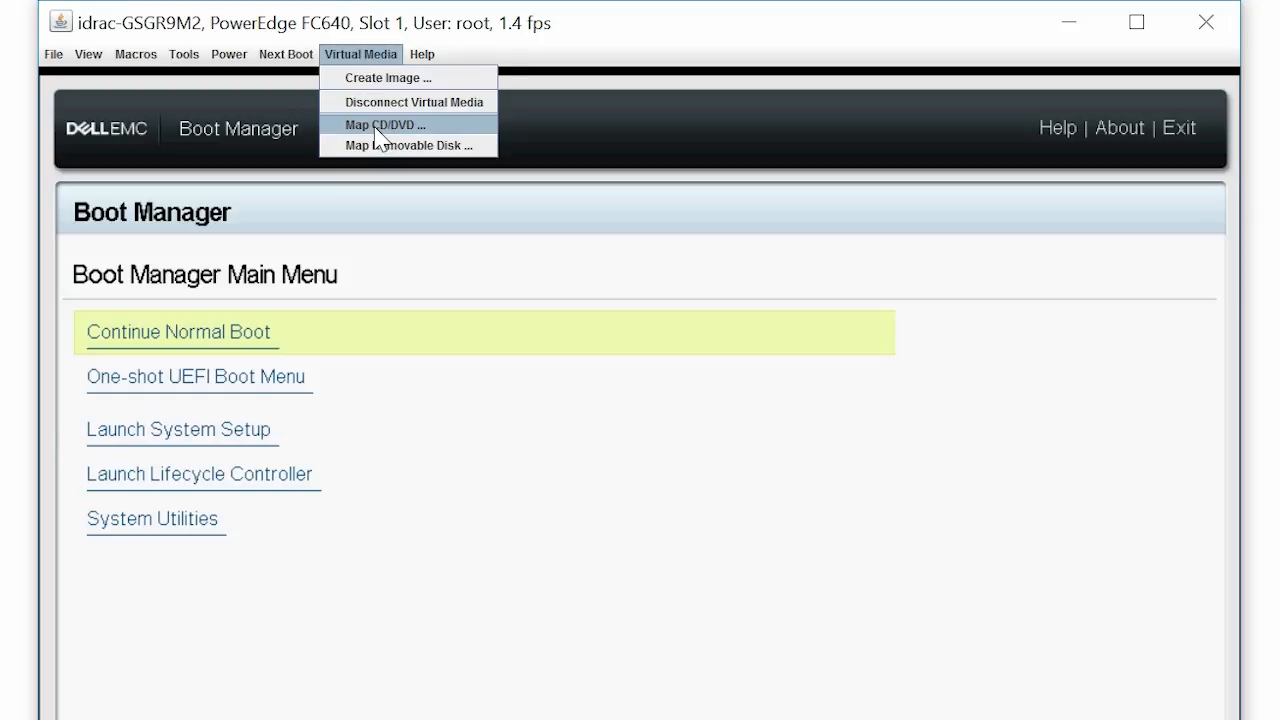
click(384, 124)
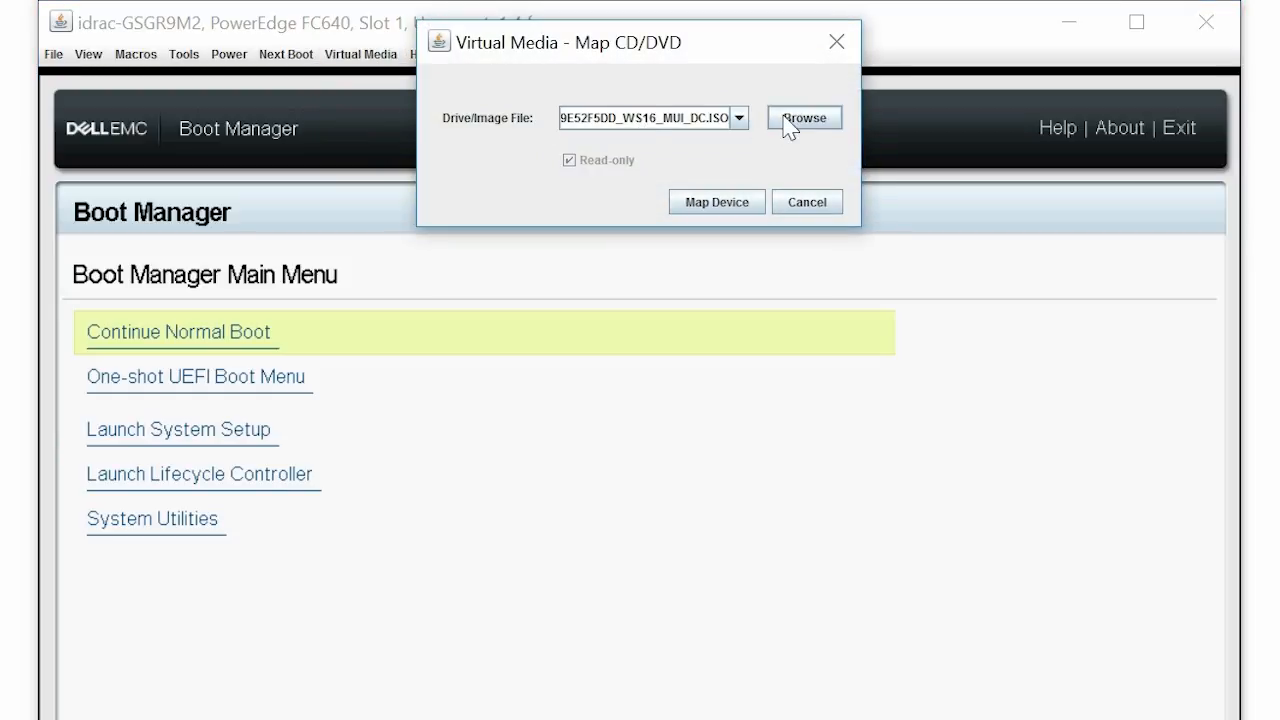
click(804, 116)
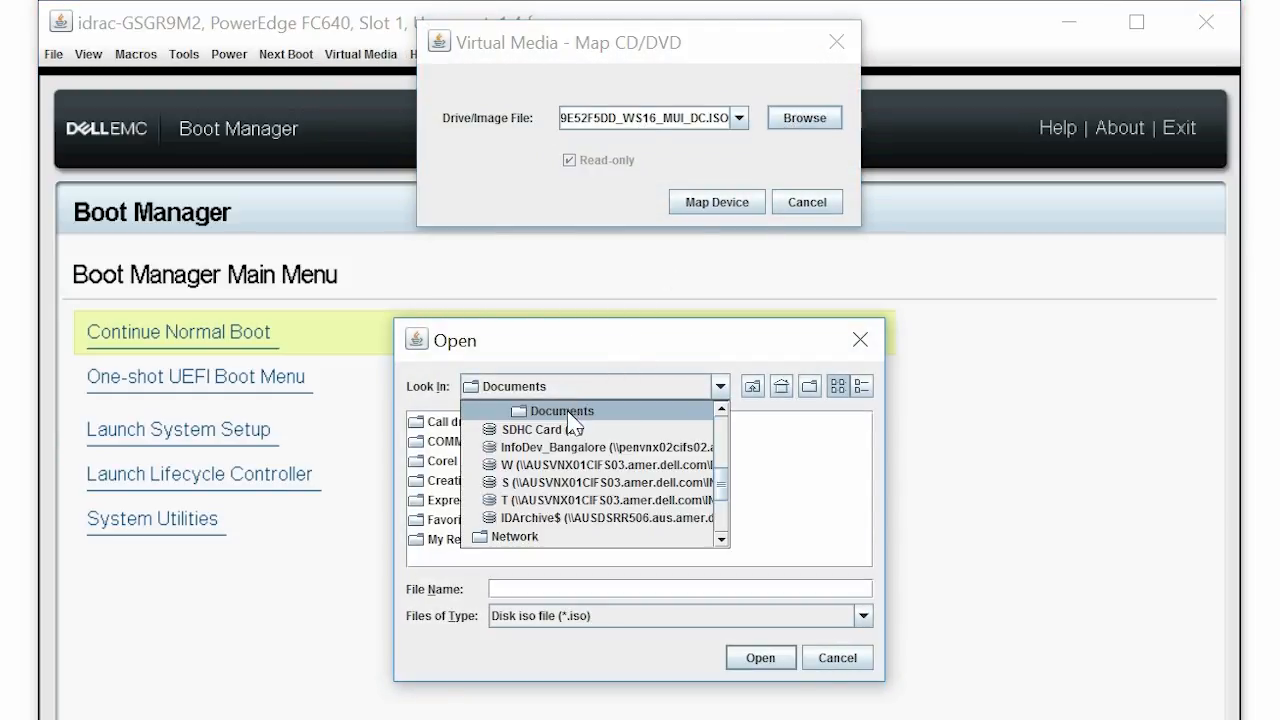
click(504, 386)
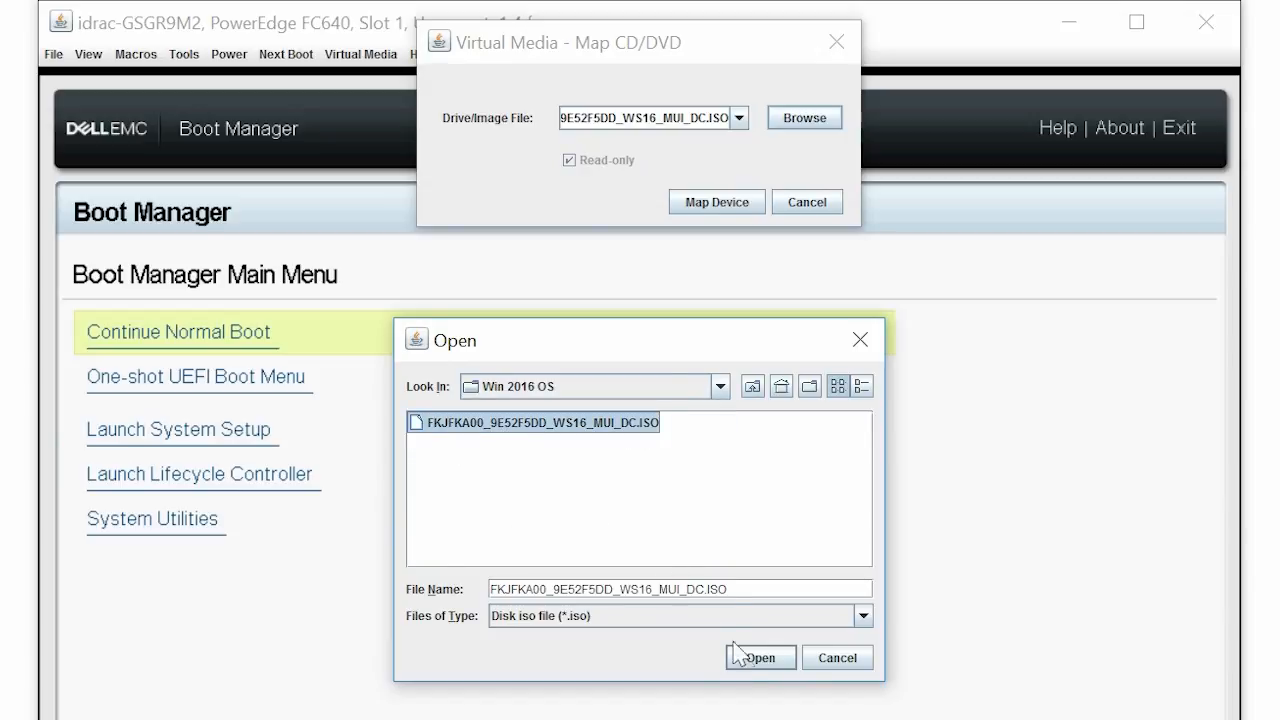
click(760, 656)
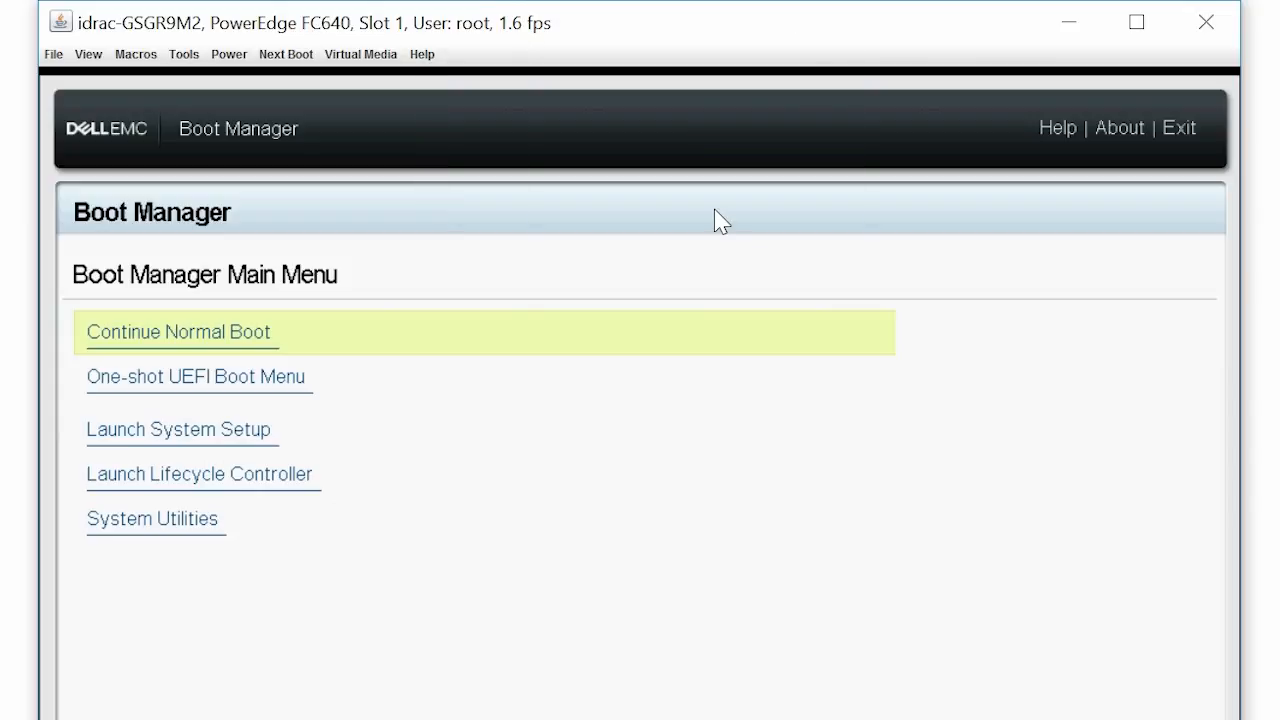
mouse_move(372, 62)
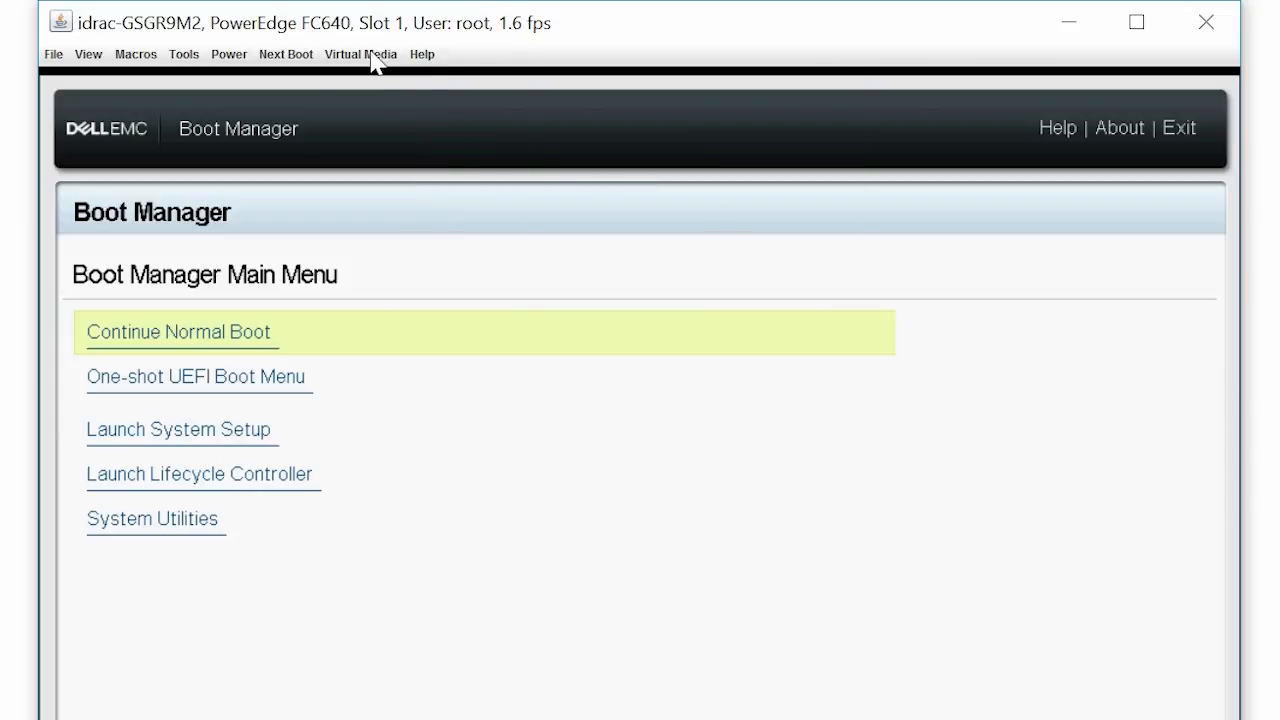
Use the One-shot UEFI Boot Menu to boot the server from the Virtual Optical Drive.
click(360, 54)
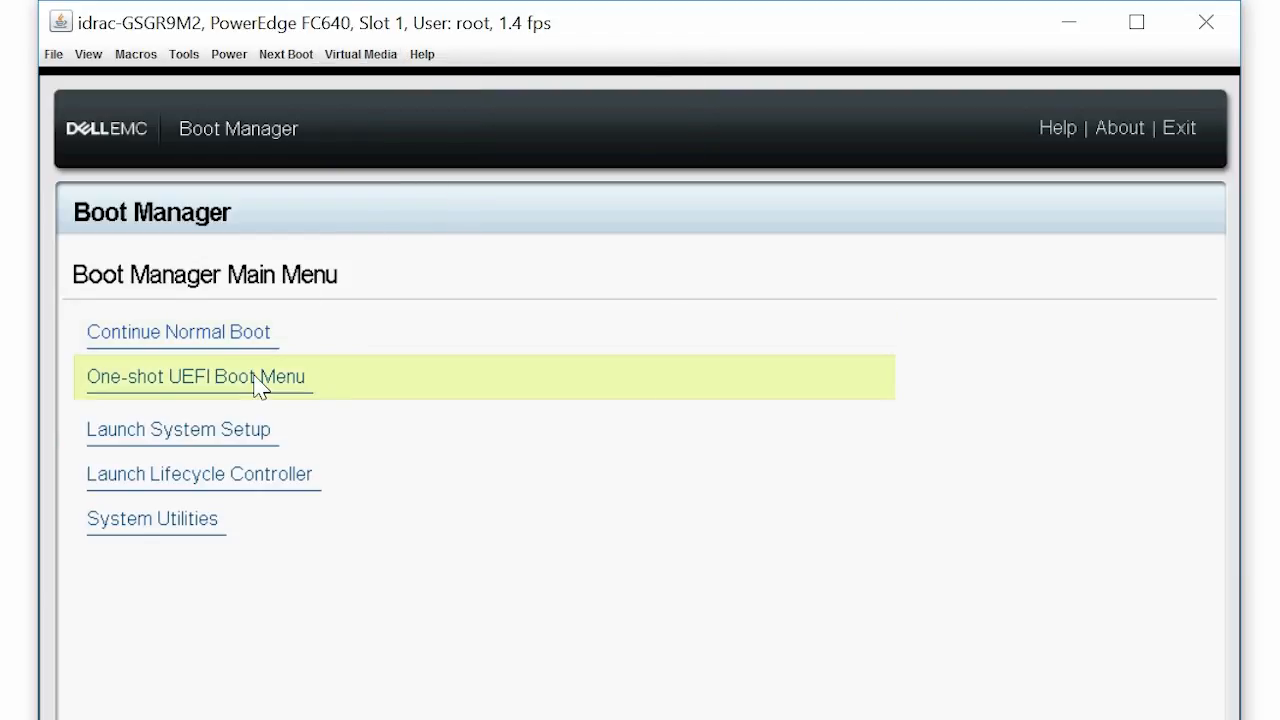
click(196, 376)
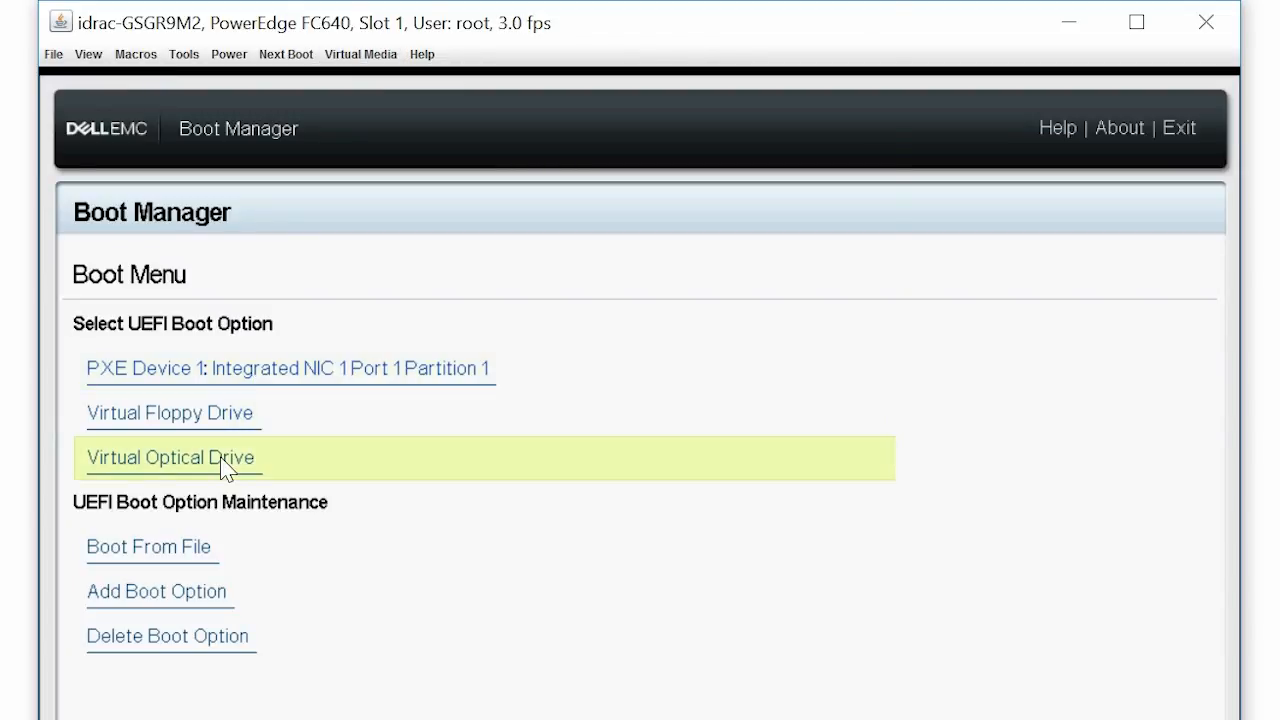
click(172, 456)
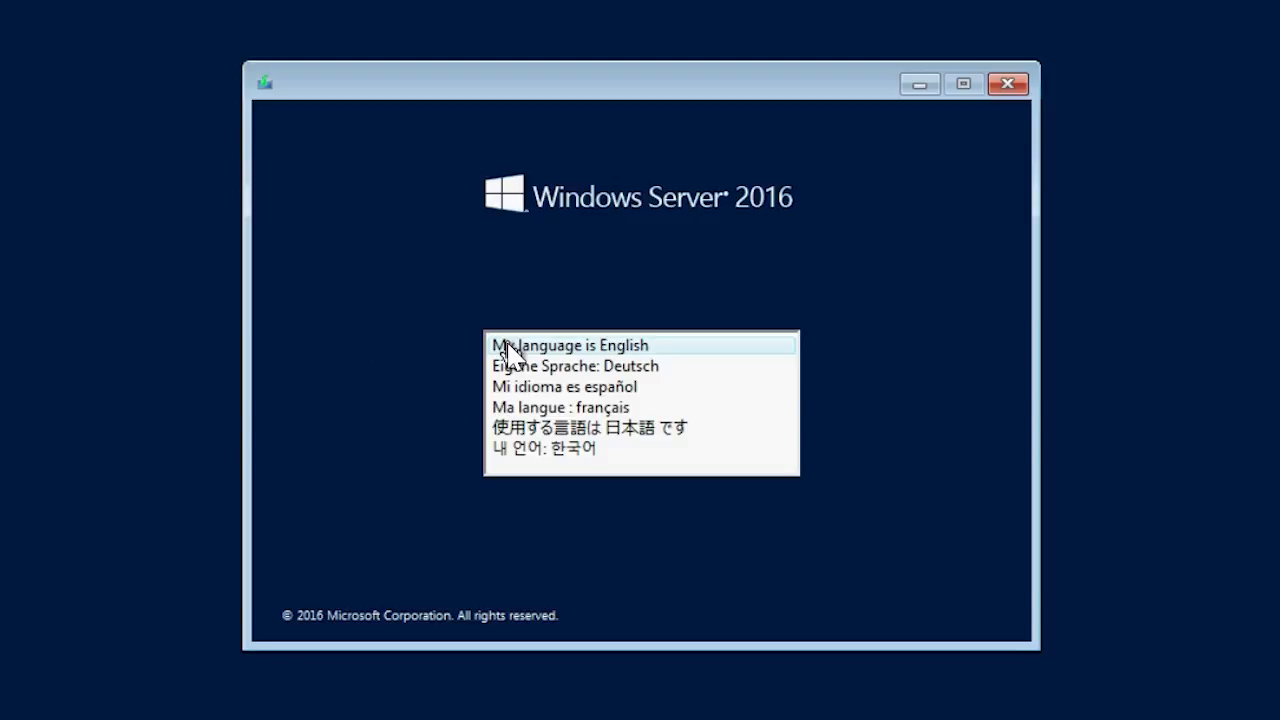
Choose English with English (United States) format and US keyboard, continuing to Install now.
click(568, 344)
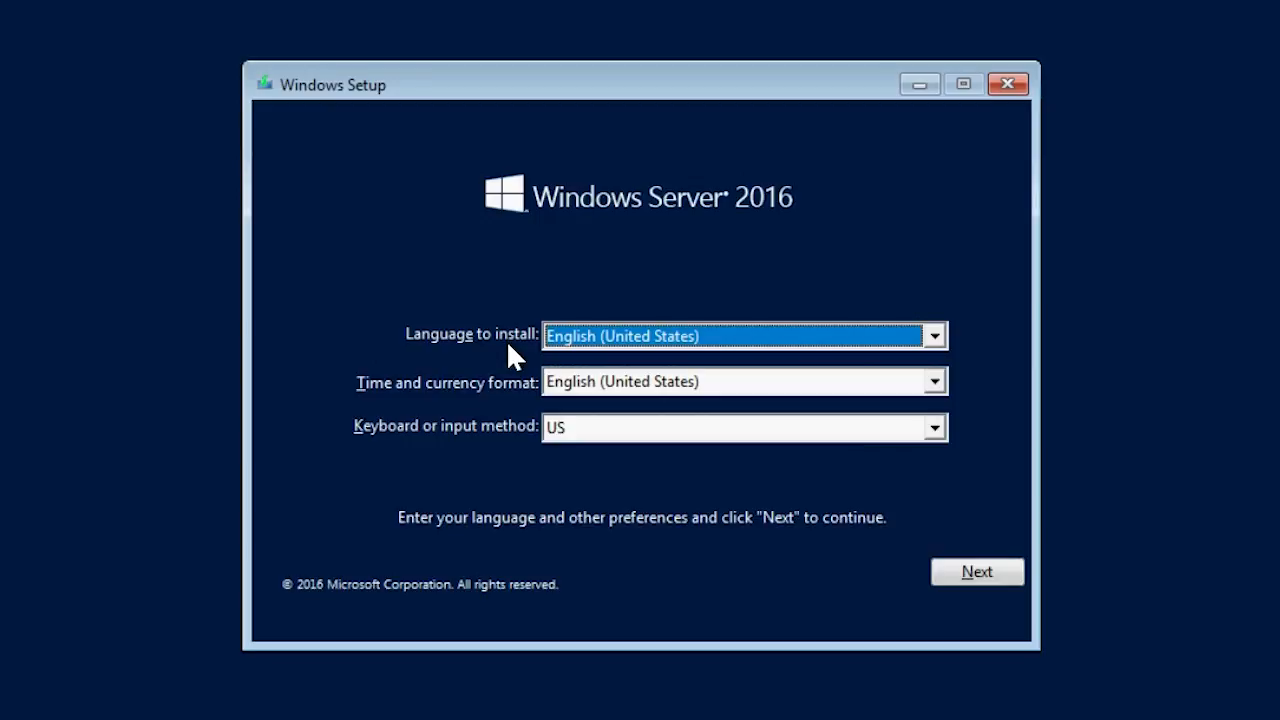
mouse_move(604, 488)
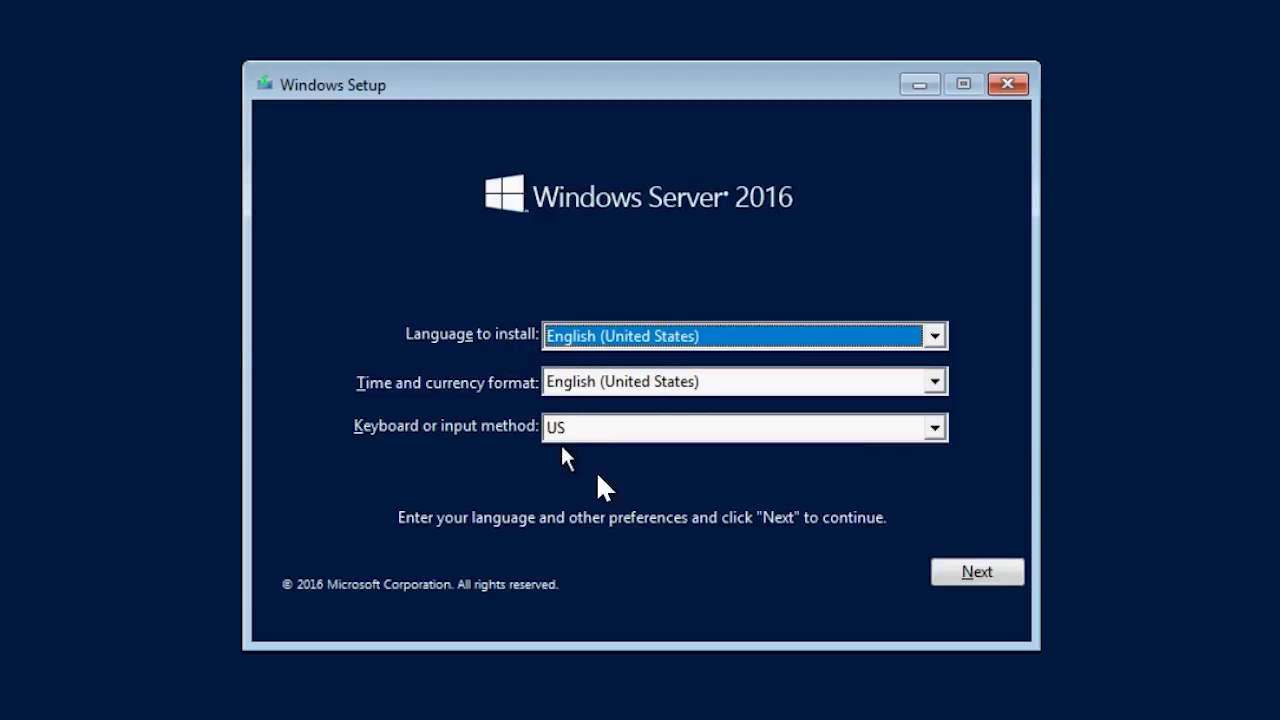
click(976, 572)
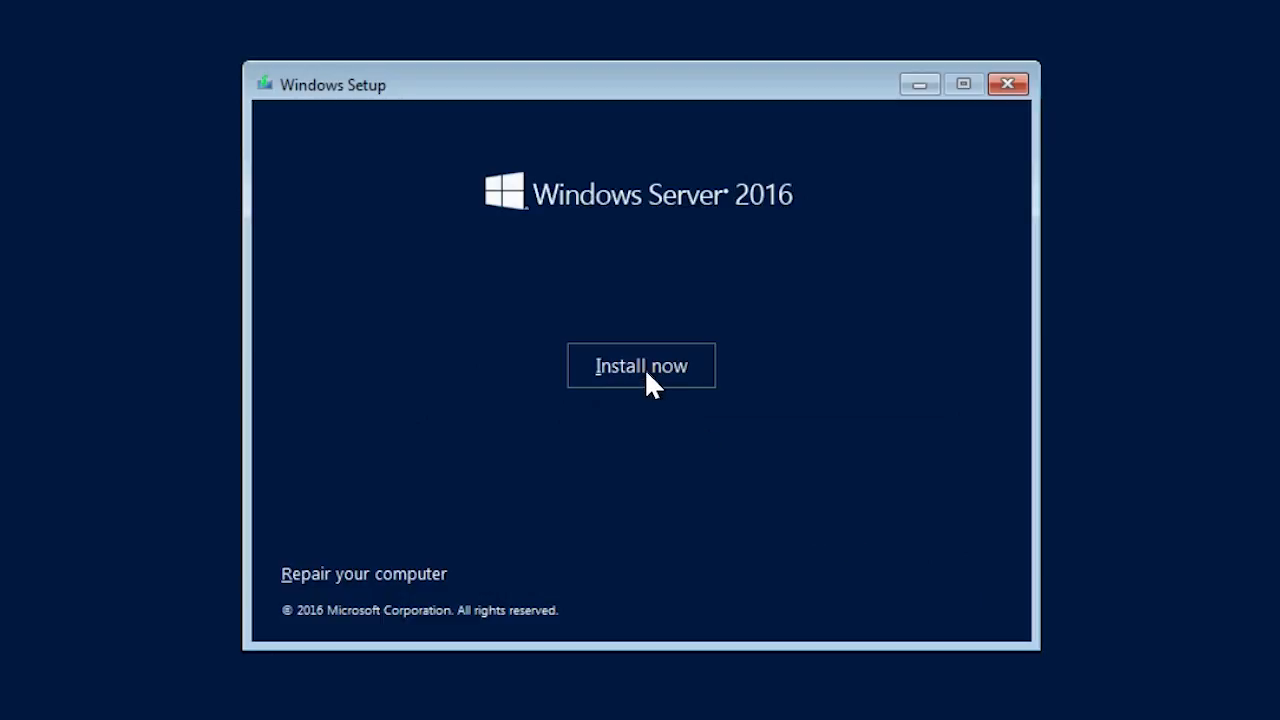
Start installation with Windows Server 2016 Datacenter (Desktop Experience) and accept the license terms.
click(640, 364)
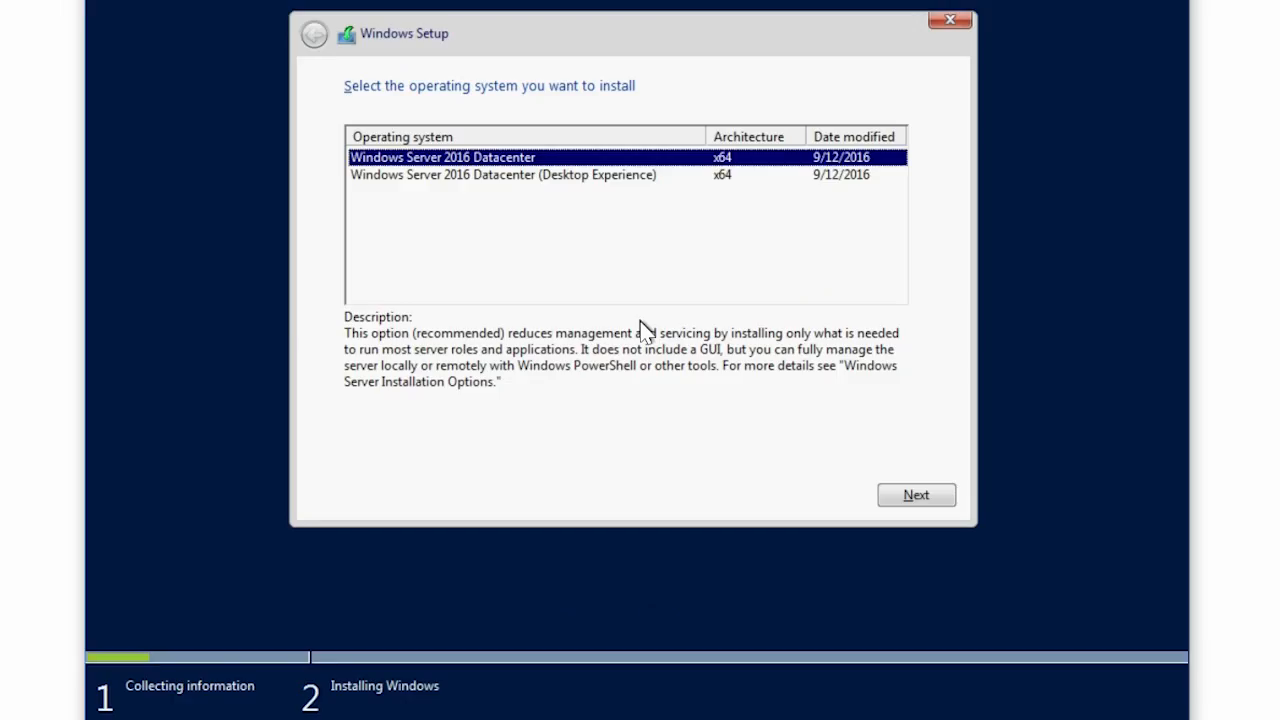
click(502, 174)
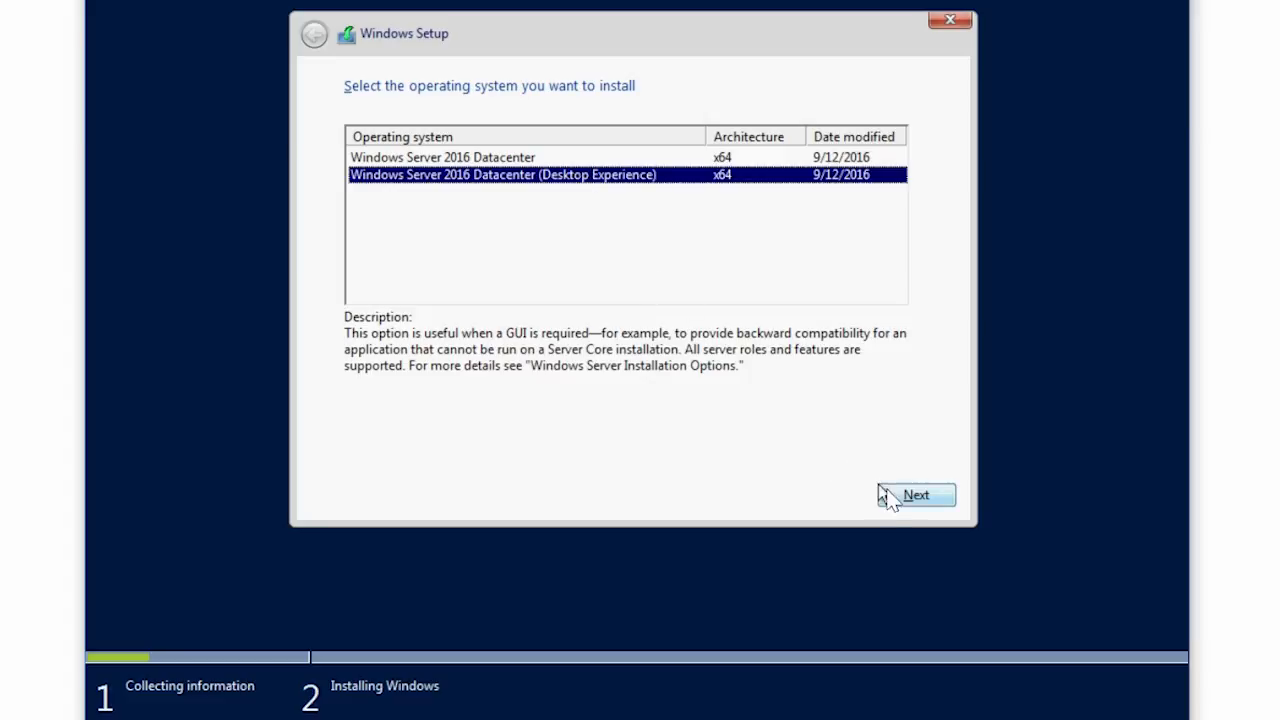
click(916, 496)
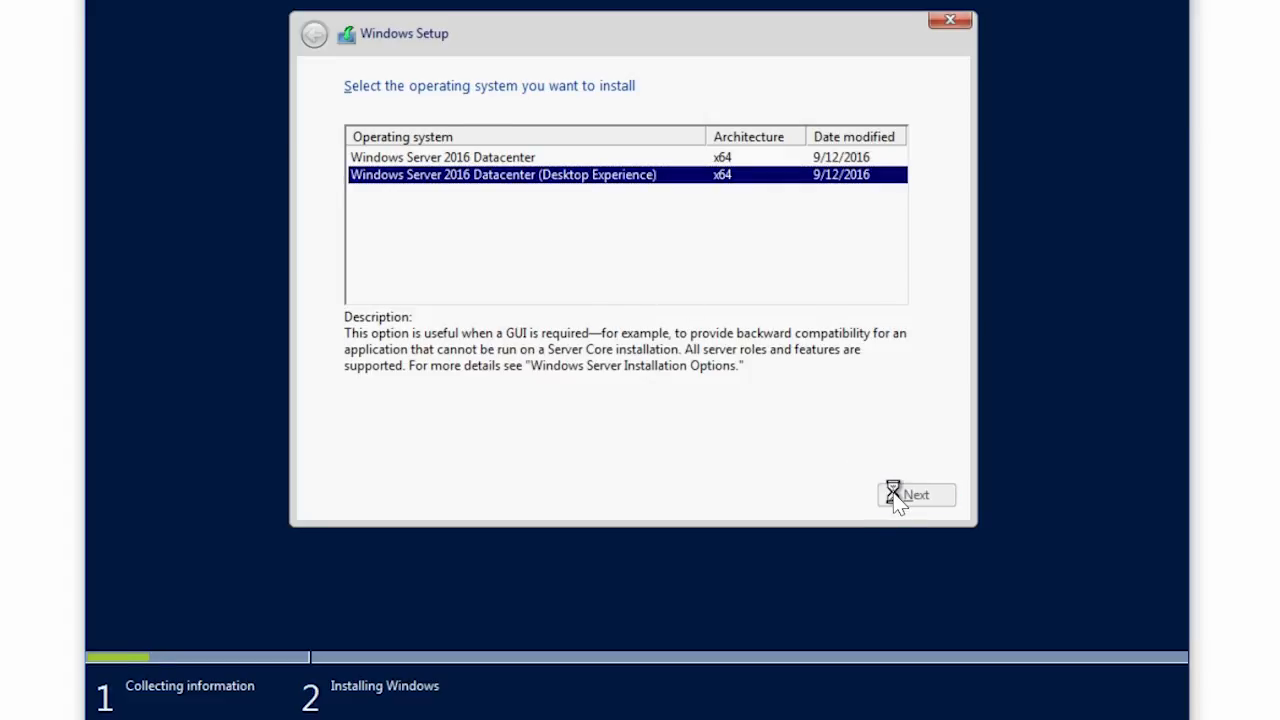
click(916, 494)
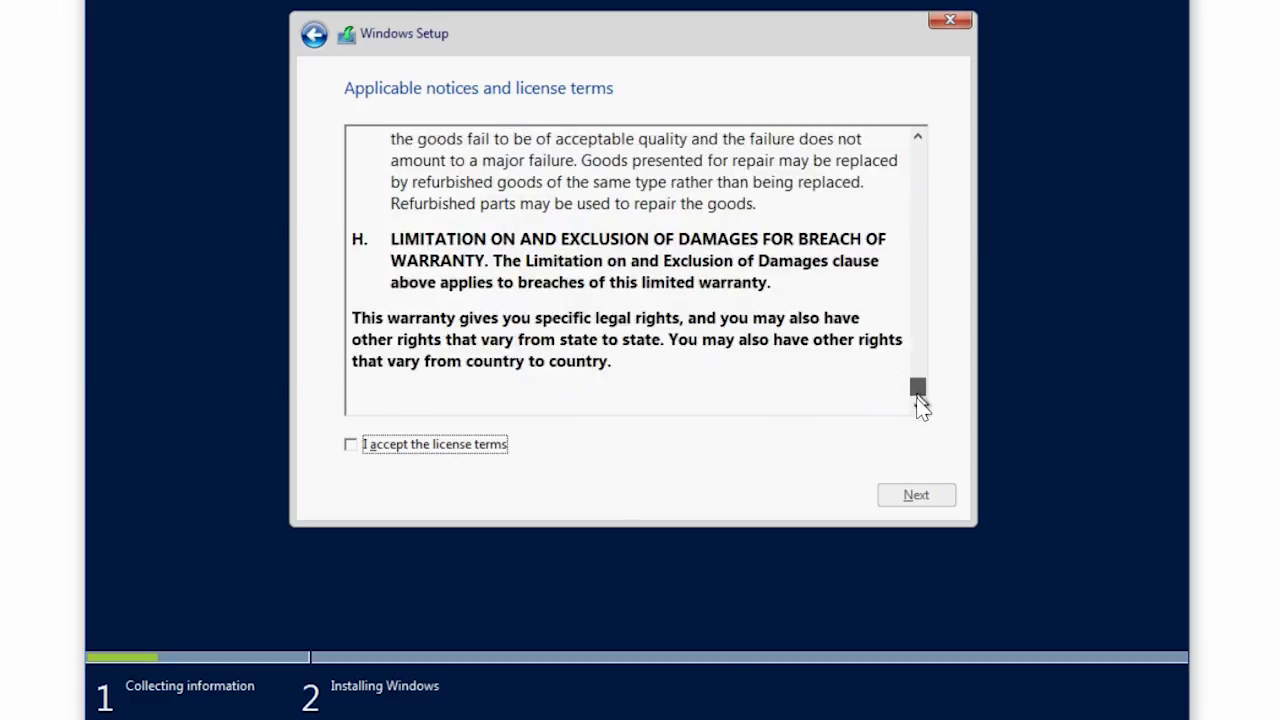
click(352, 444)
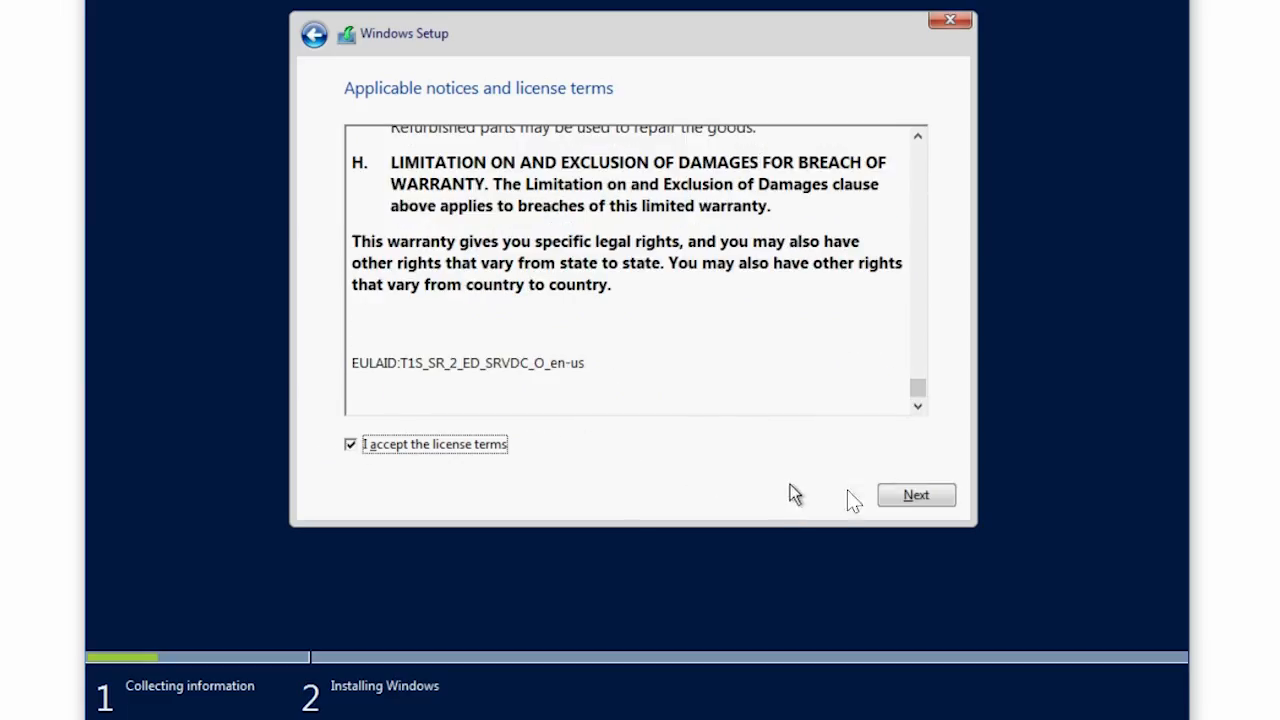
click(916, 496)
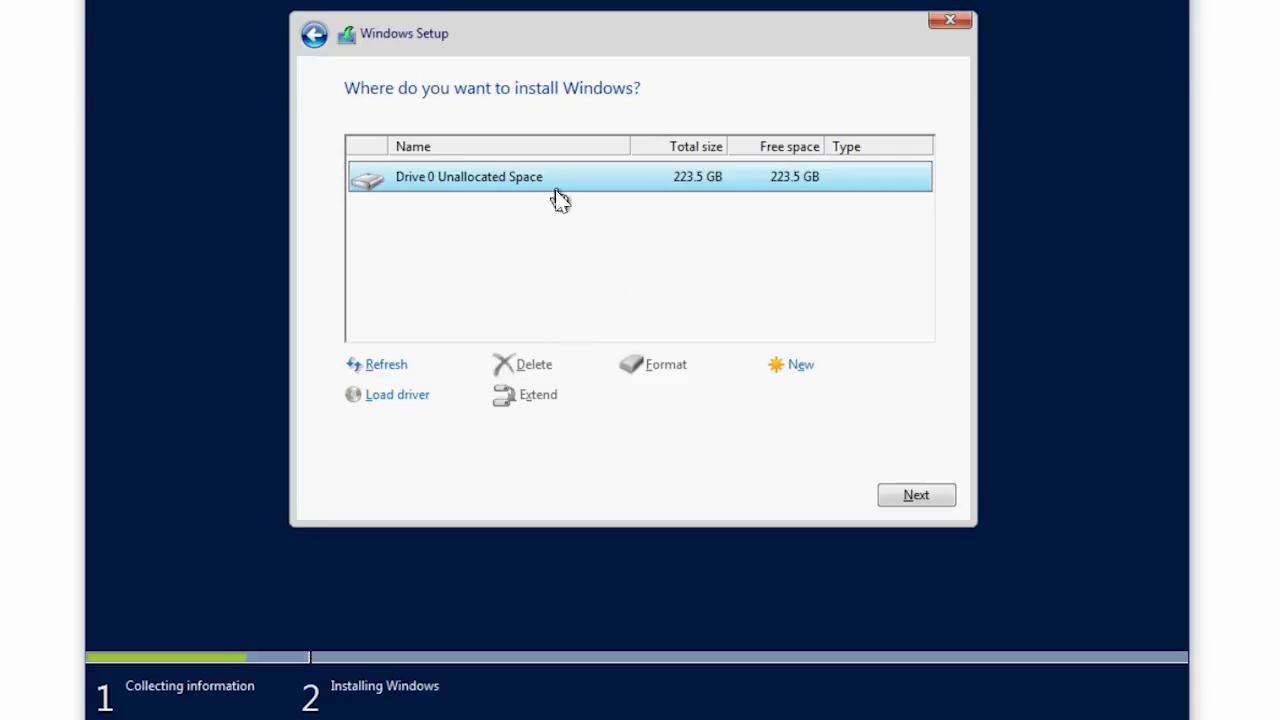
Install Windows onto the 223.5 GB Drive 0 unallocated space.
click(916, 494)
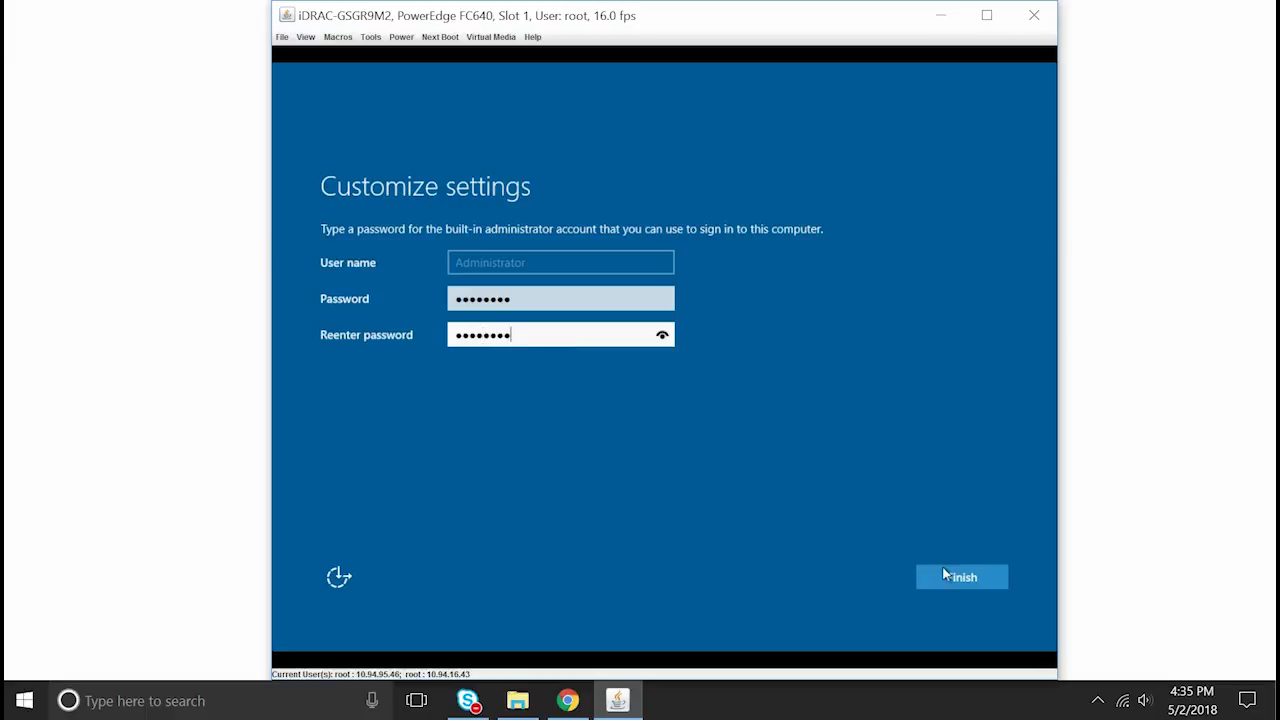
Finish the Administrator password setup so Windows reaches its lock screen.
click(960, 576)
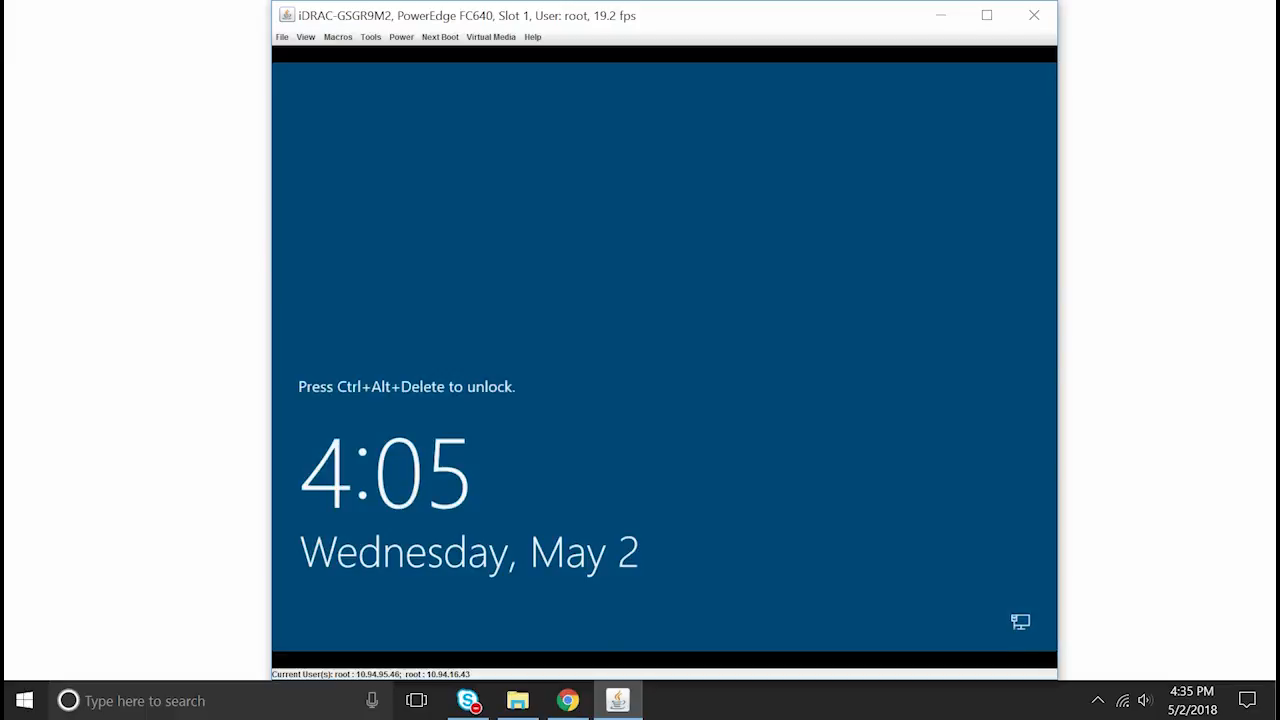